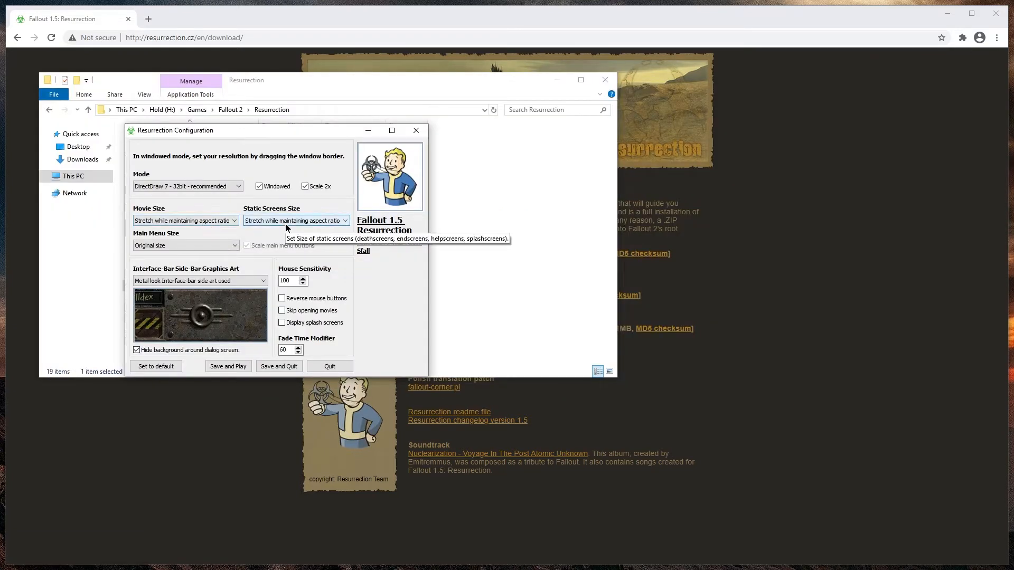
- Open Fallout 2's install folder via GOG Galaxy's Manage installation > Show folder
click(227, 366)
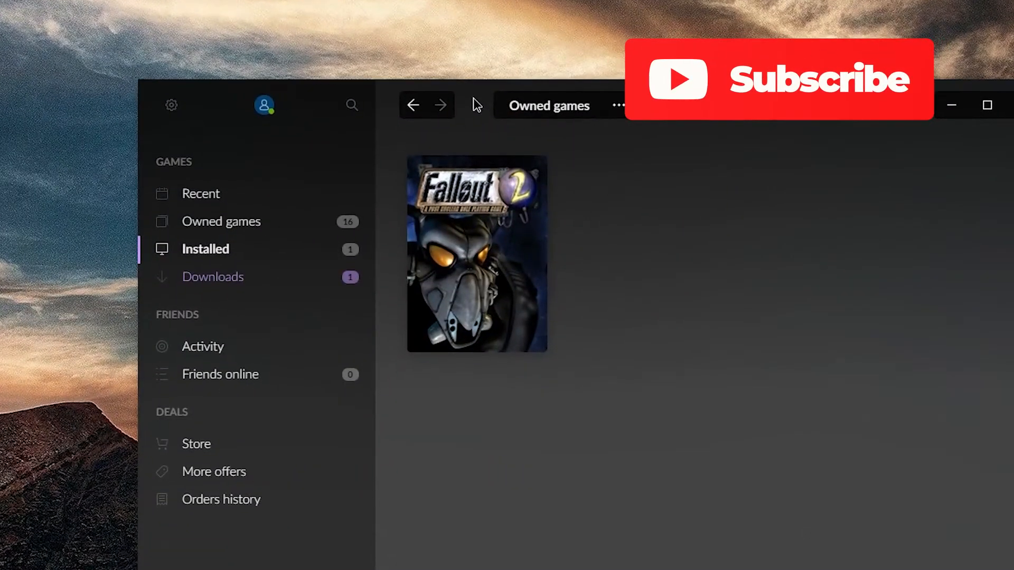
mouse_move(529, 241)
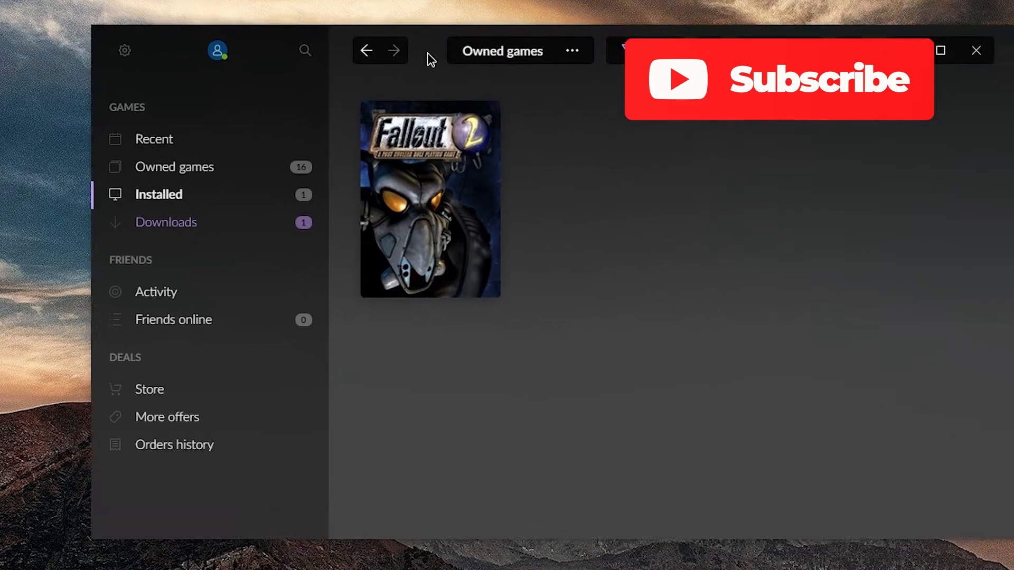
right_click(429, 198)
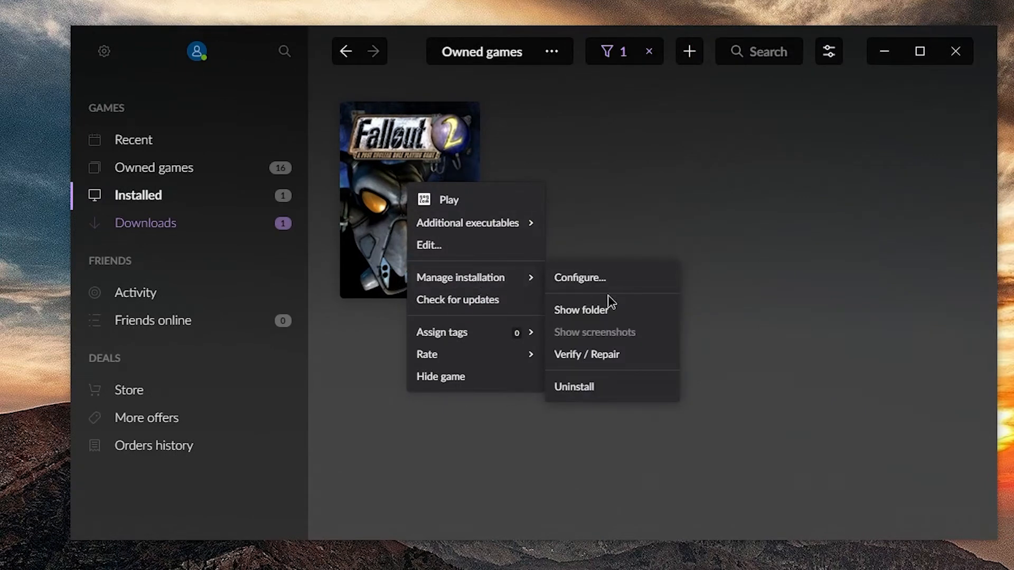
click(582, 310)
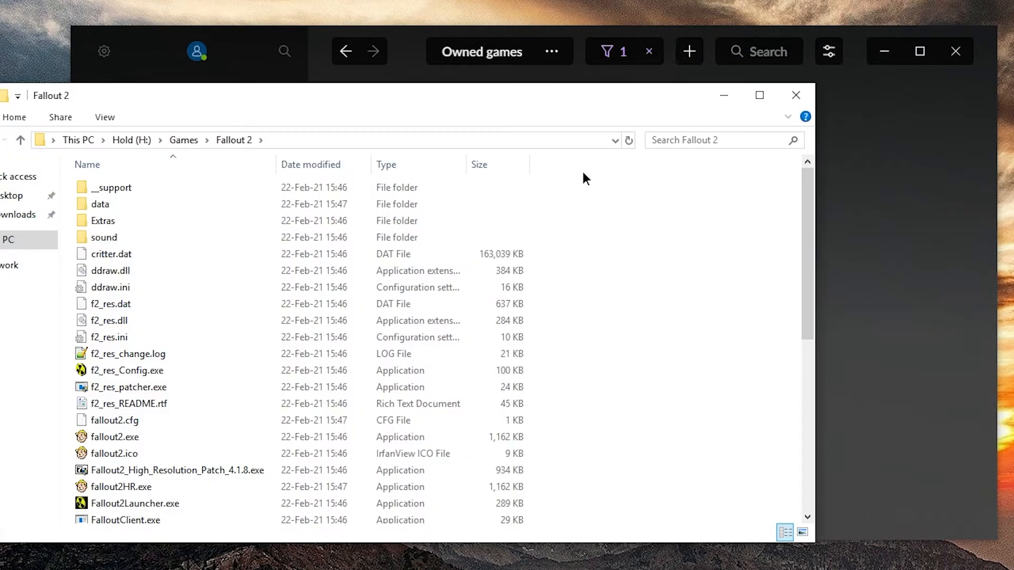
mouse_move(507, 107)
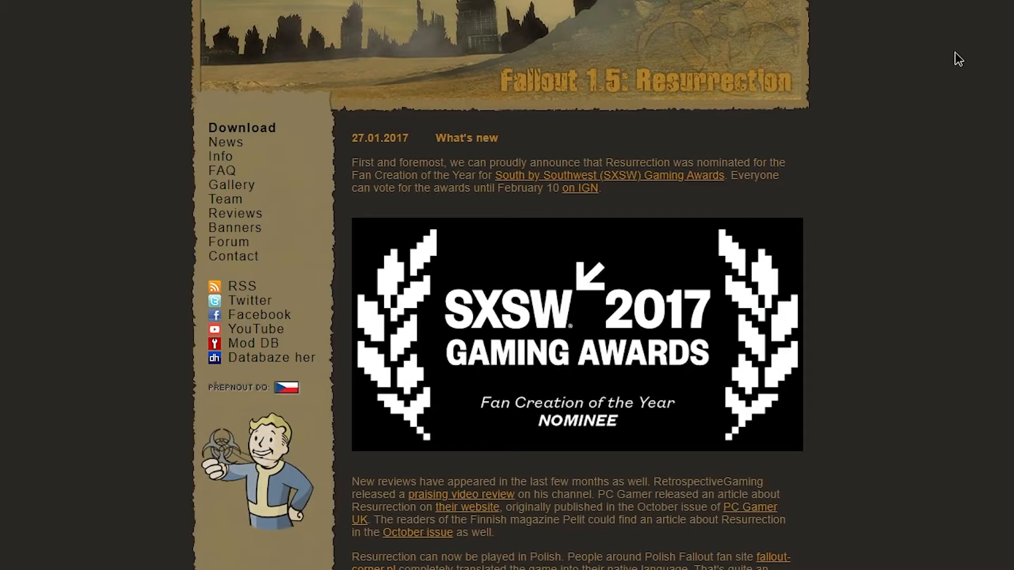
mouse_move(871, 62)
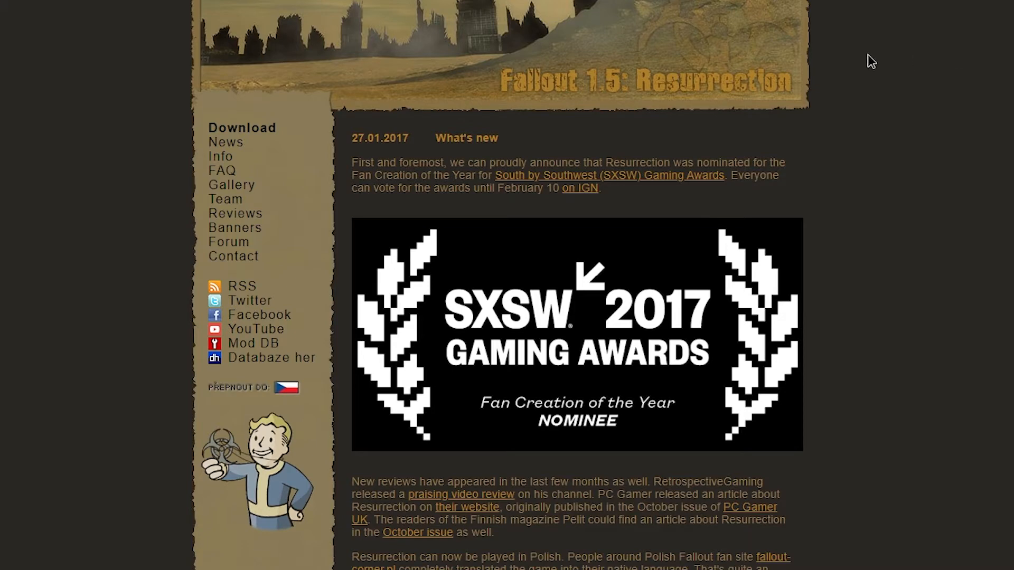
mouse_move(233, 168)
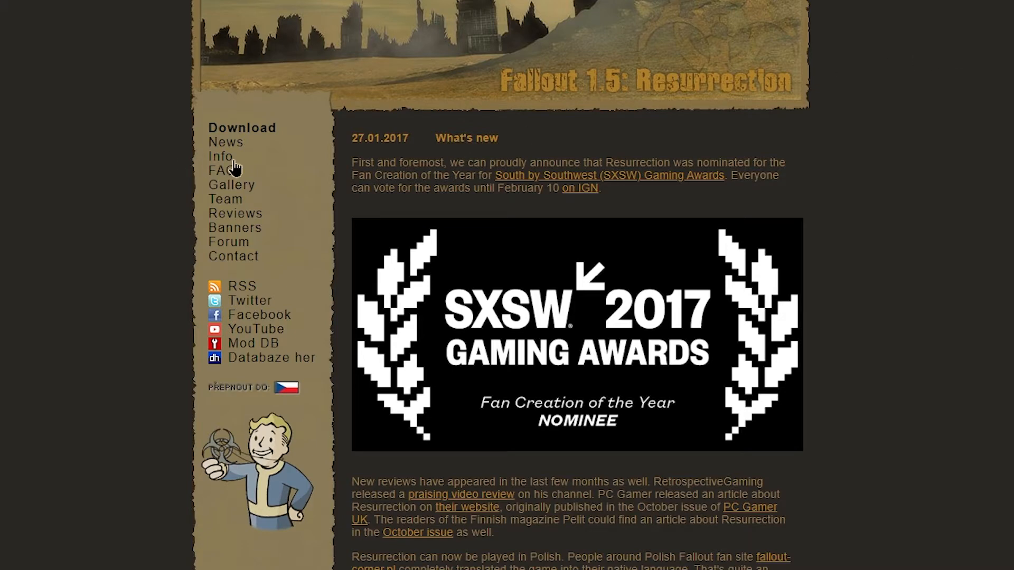
- Go to the Download page from the Resurrection site's sidebar
click(242, 128)
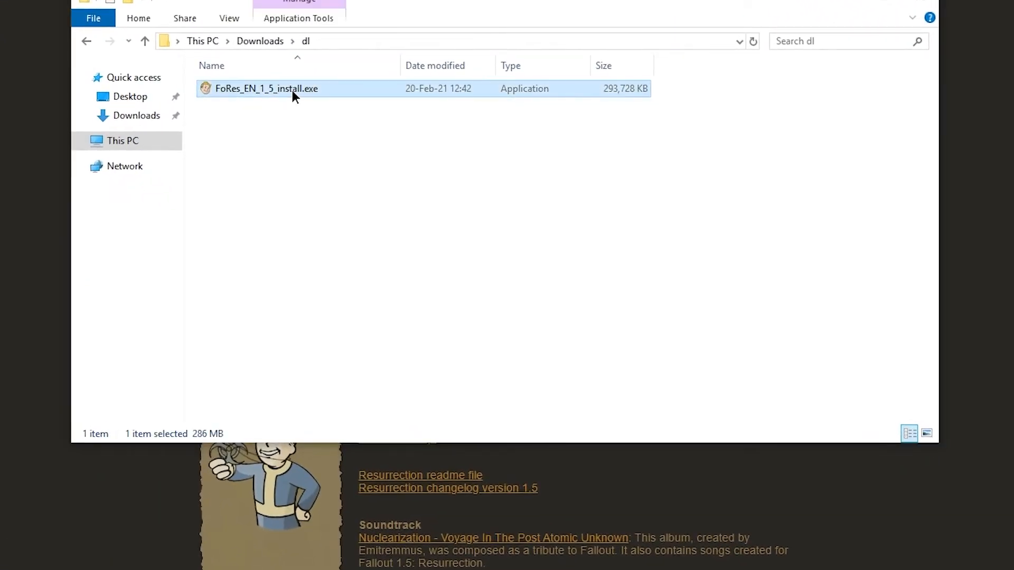
- Run FoRes_EN_1_5_install.exe with default destination and Start Menu folder, no desktop icon
double_click(266, 89)
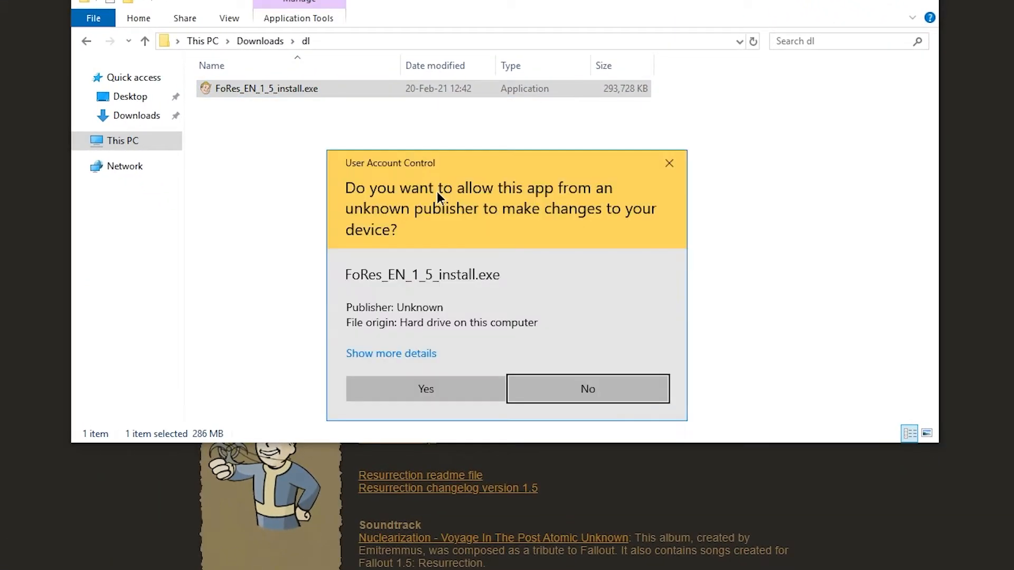
click(424, 388)
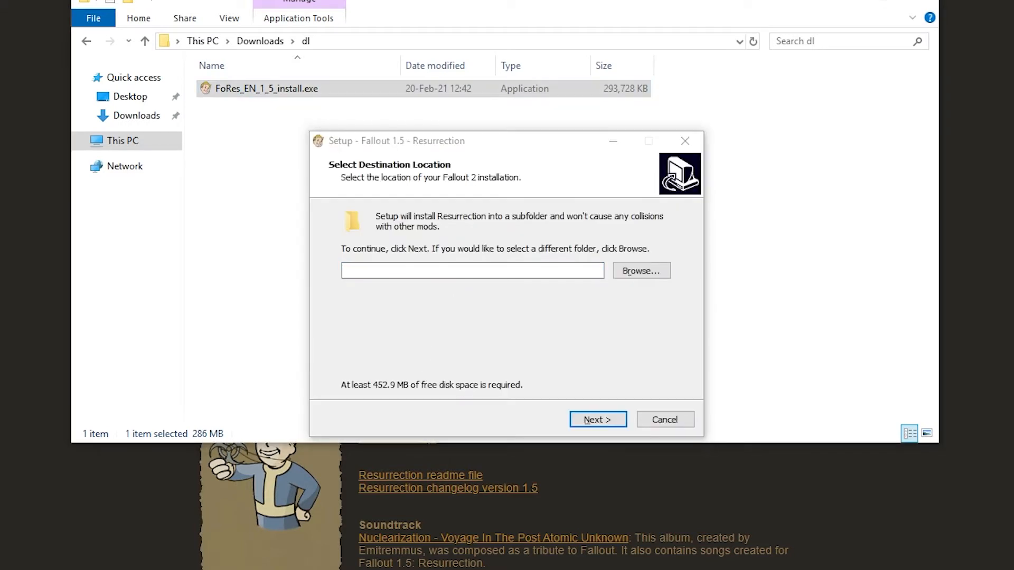
click(640, 271)
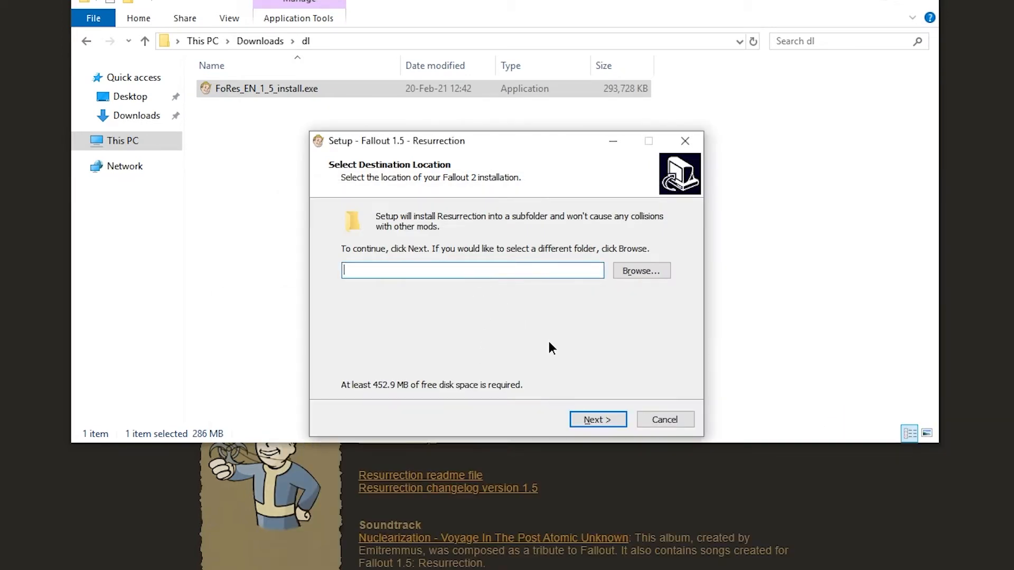
click(596, 419)
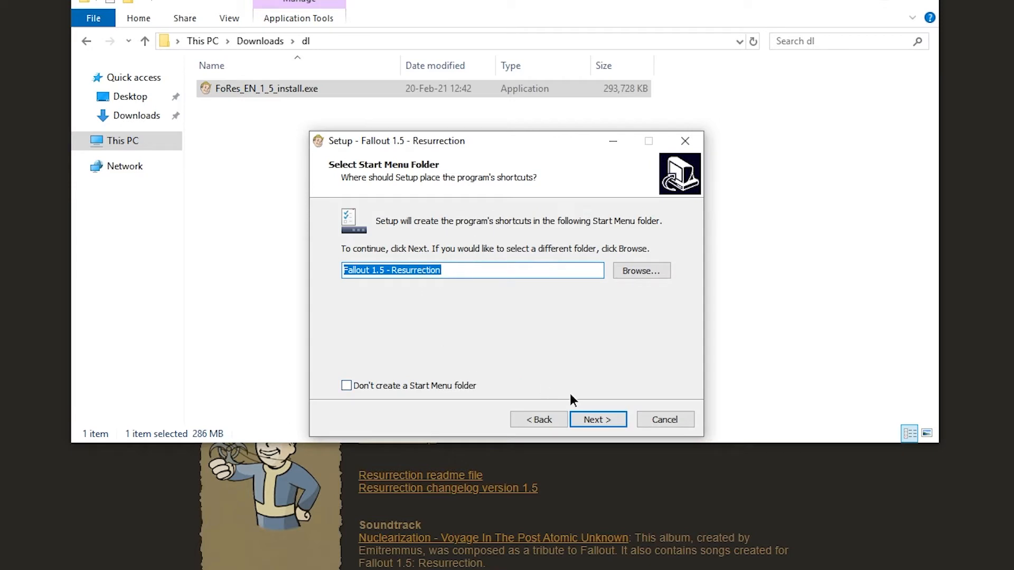
click(597, 419)
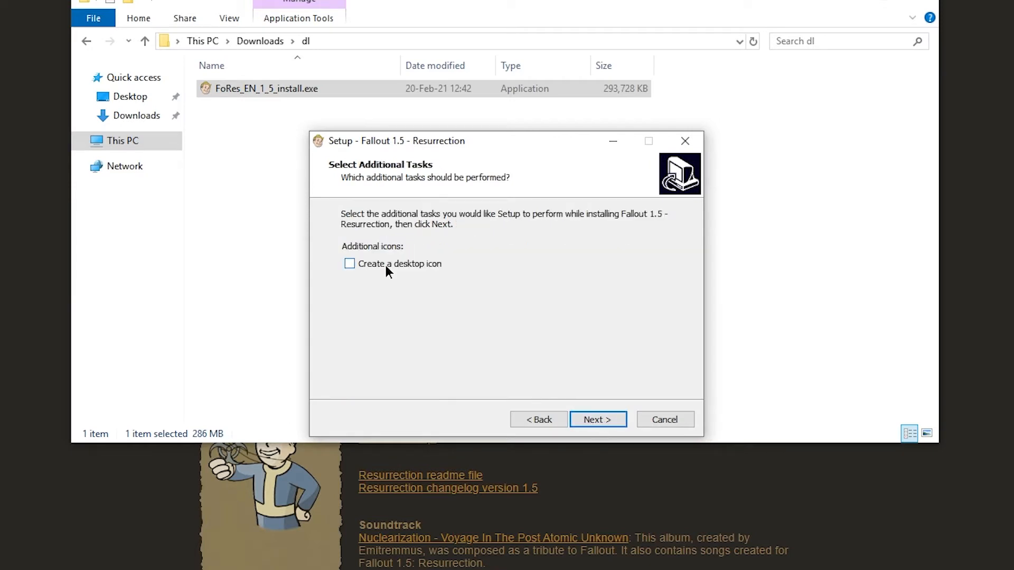
mouse_move(597, 419)
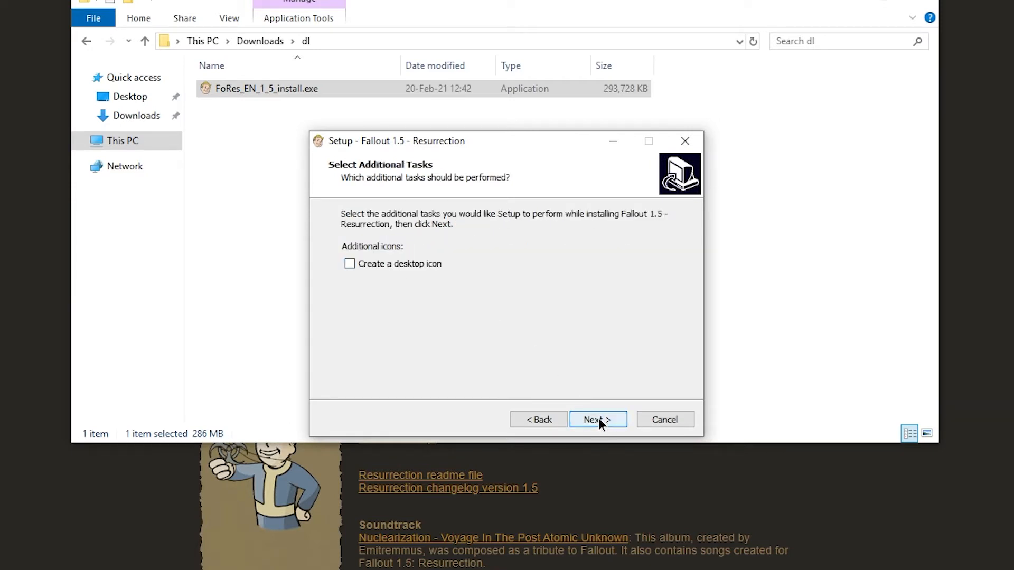
click(595, 419)
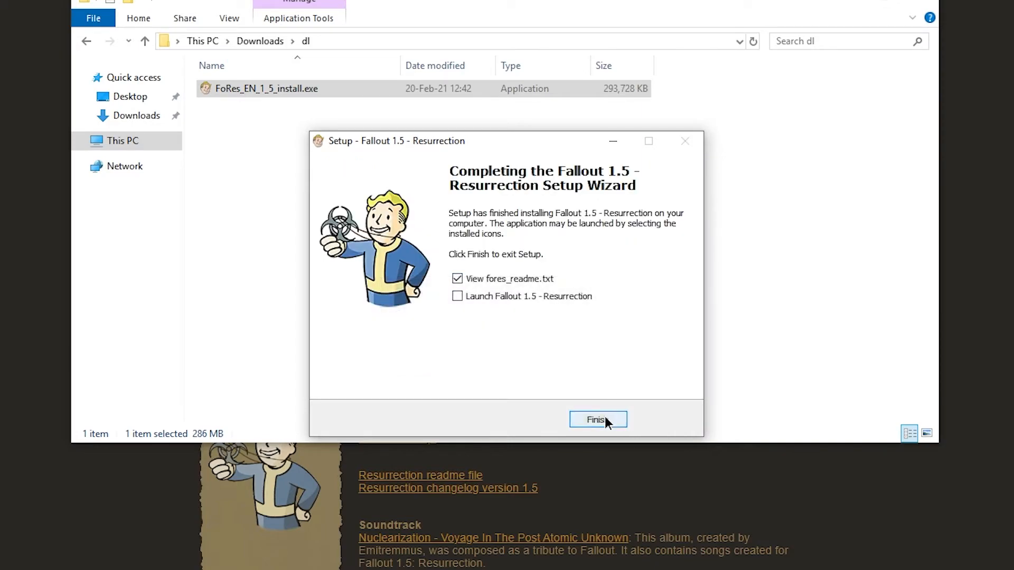
- Finish setup to view fores_readme.txt, then open the downloaded Resurrection zip archive
click(594, 420)
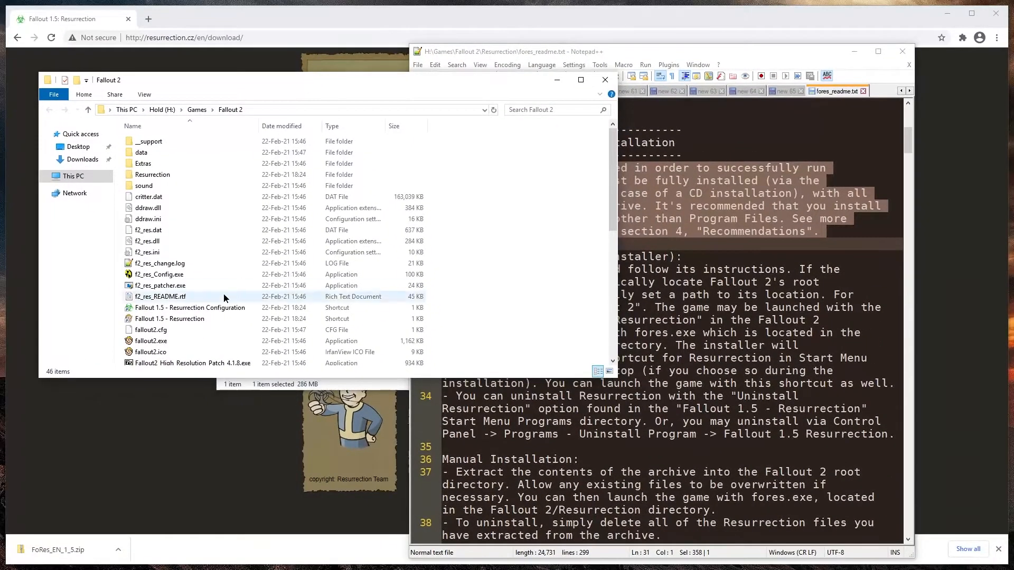
mouse_move(188, 307)
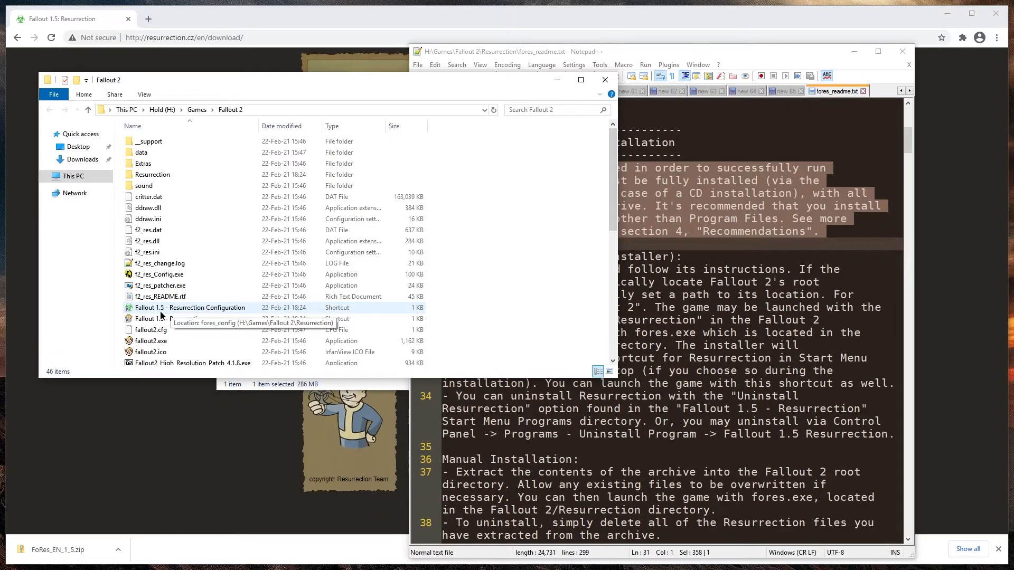
click(169, 318)
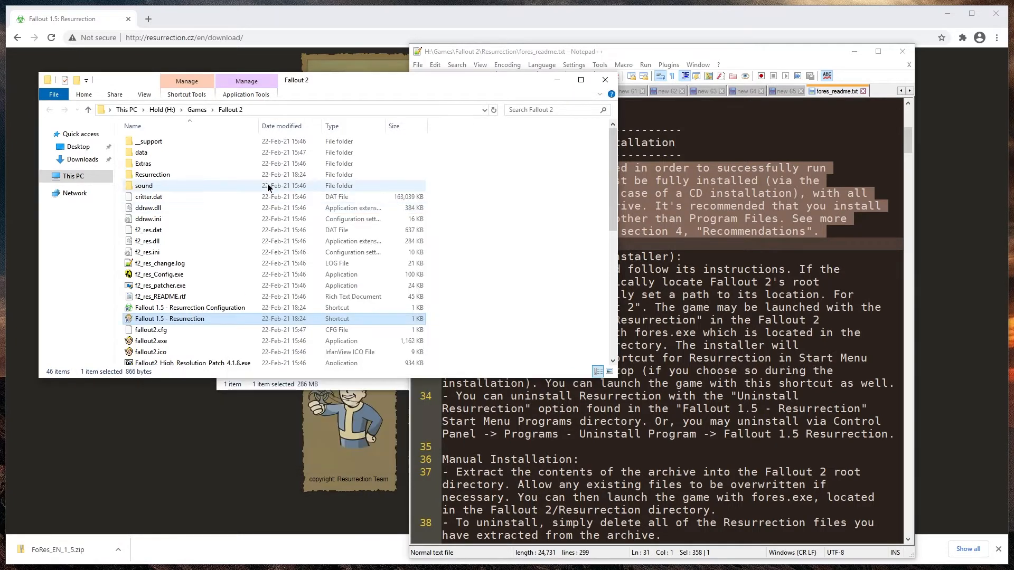
double_click(151, 174)
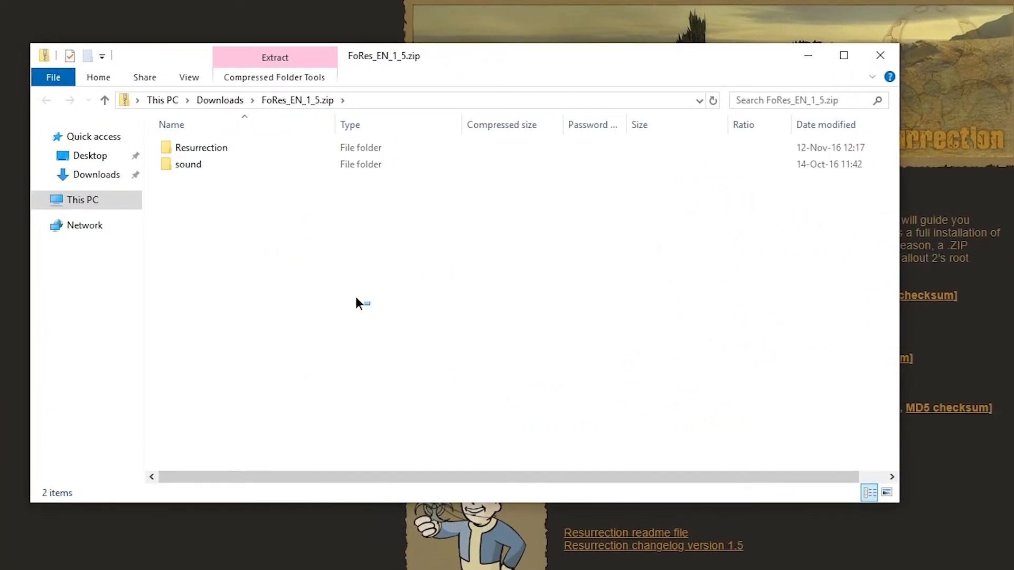
- Copy the archive's Resurrection and sound folders into Fallout 2 and check the music folder
key(ctrl+a)
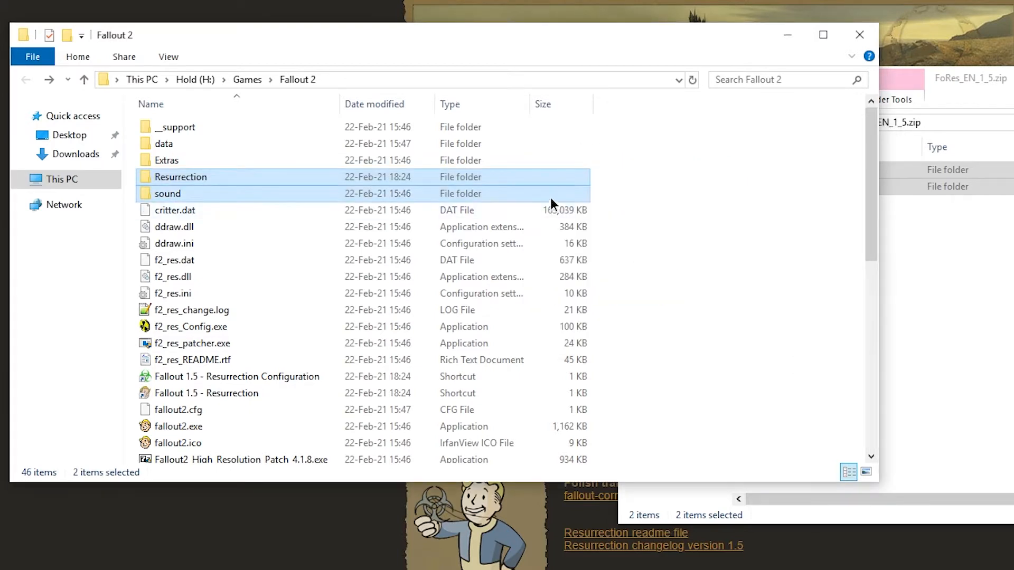
double_click(167, 193)
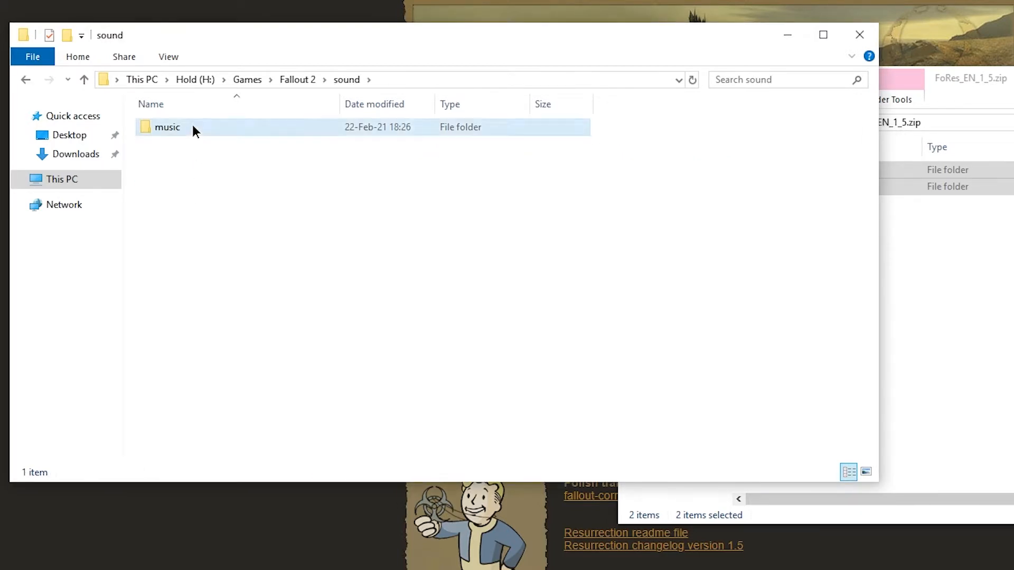
double_click(167, 126)
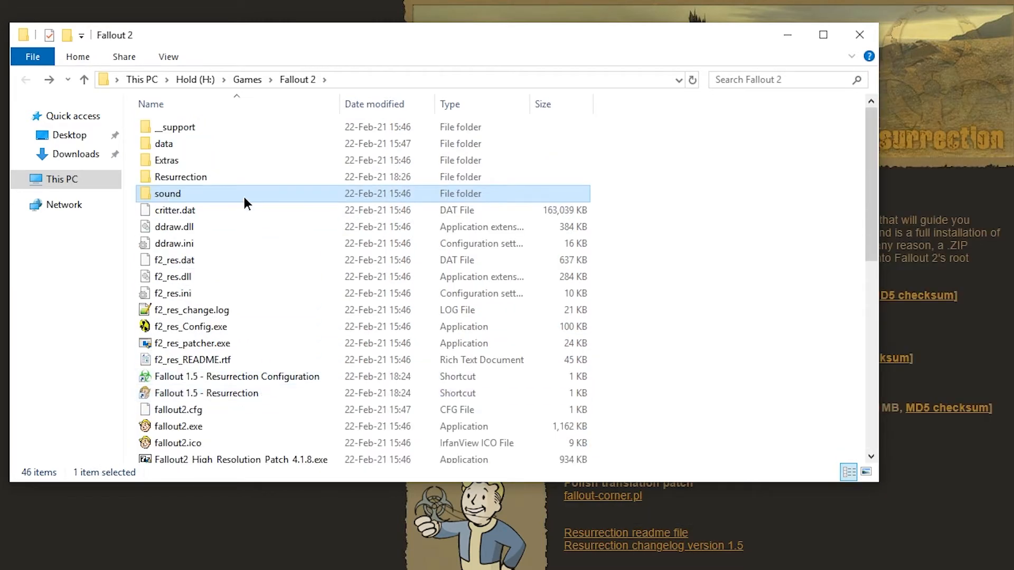
- Launch fores_config.exe from the Resurrection folder and tick Windowed mode
double_click(180, 176)
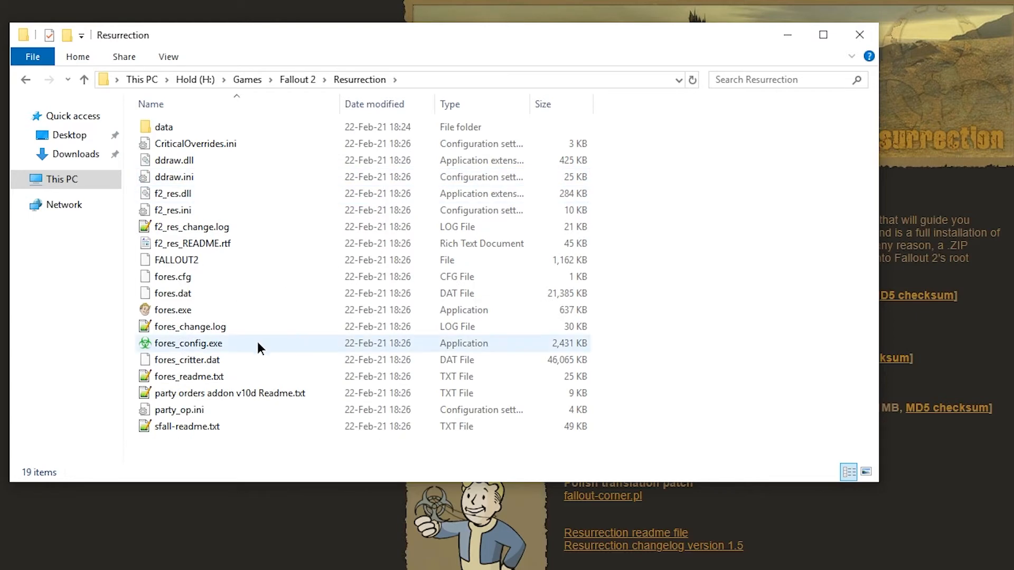
double_click(188, 344)
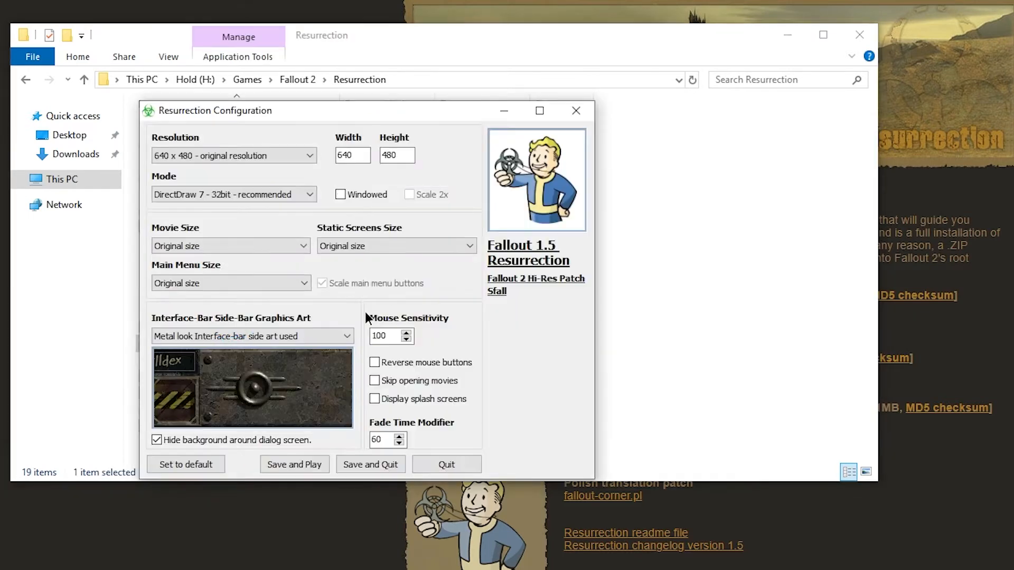
click(340, 194)
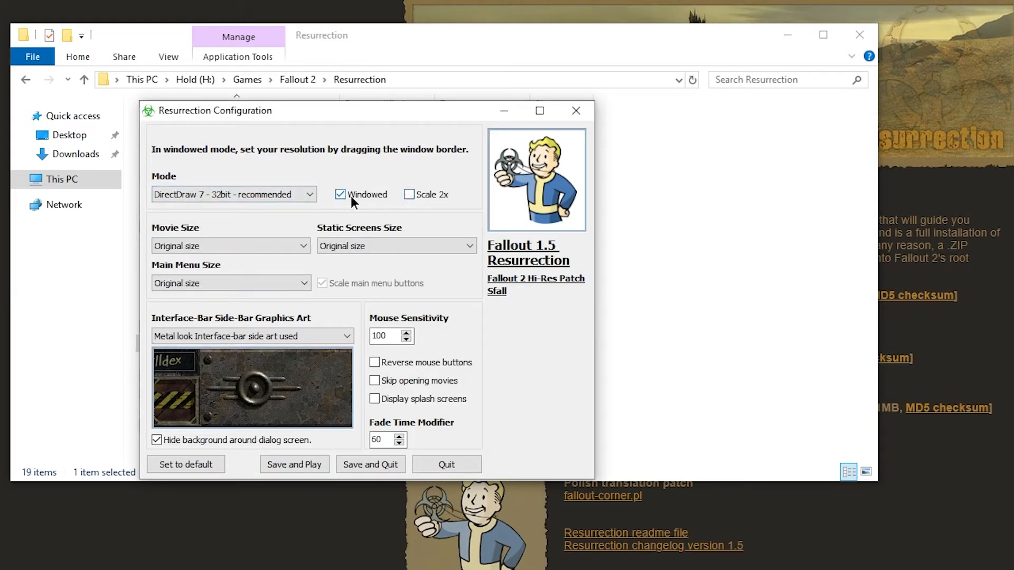
- Enable Scale 2x and stretch movies, static screens and main menu keeping aspect ratio
click(408, 194)
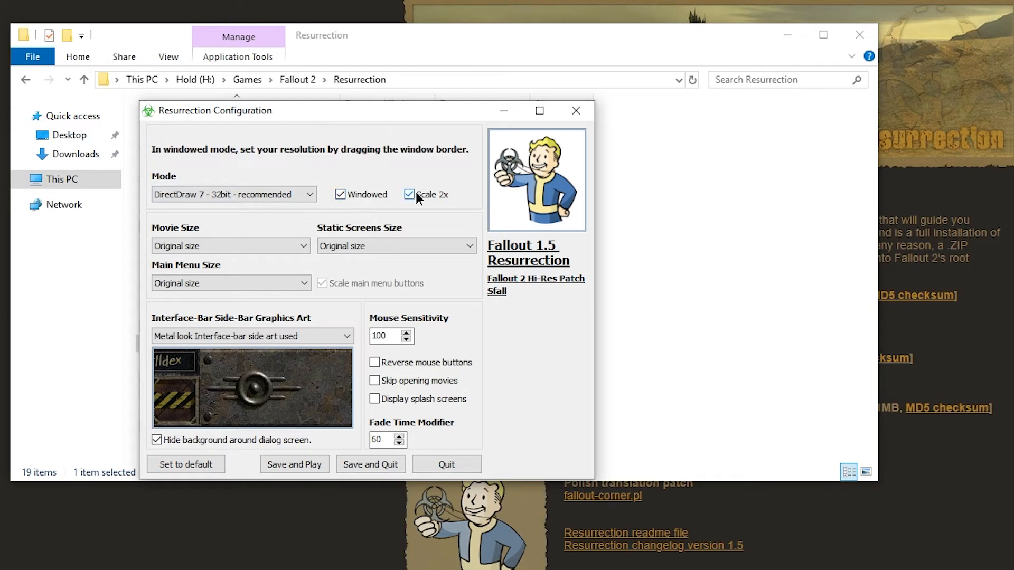
click(293, 464)
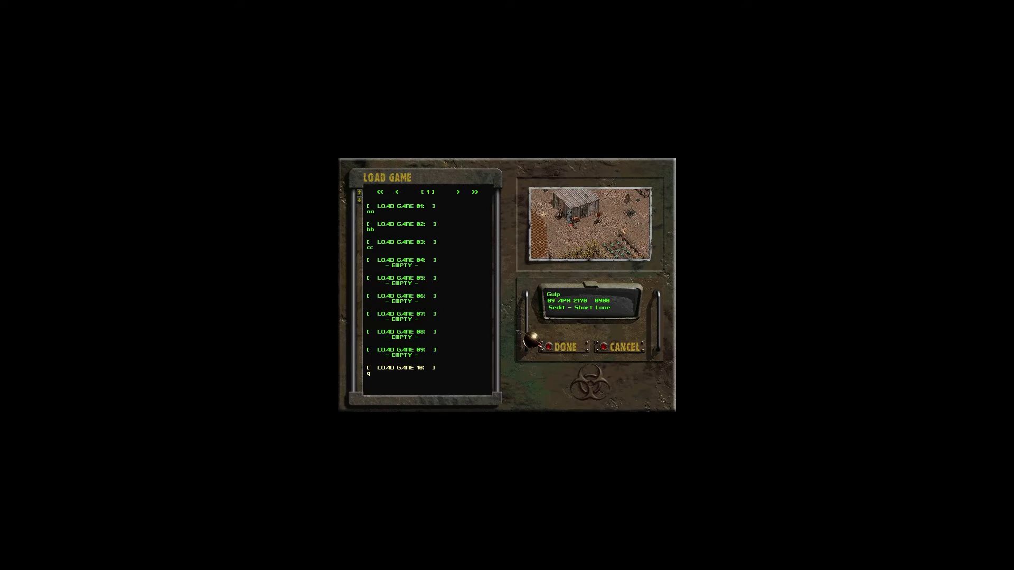
click(562, 346)
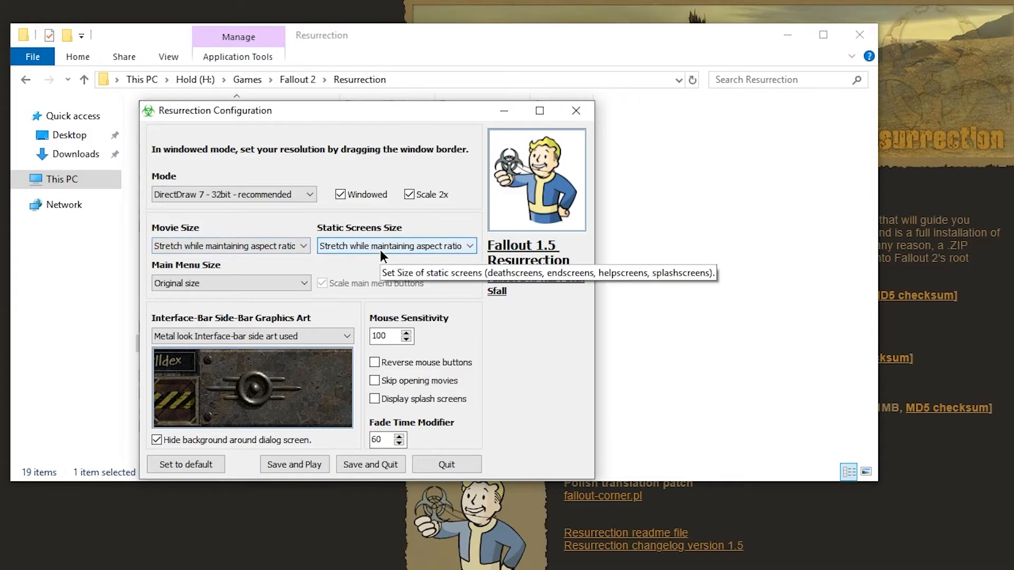
click(185, 464)
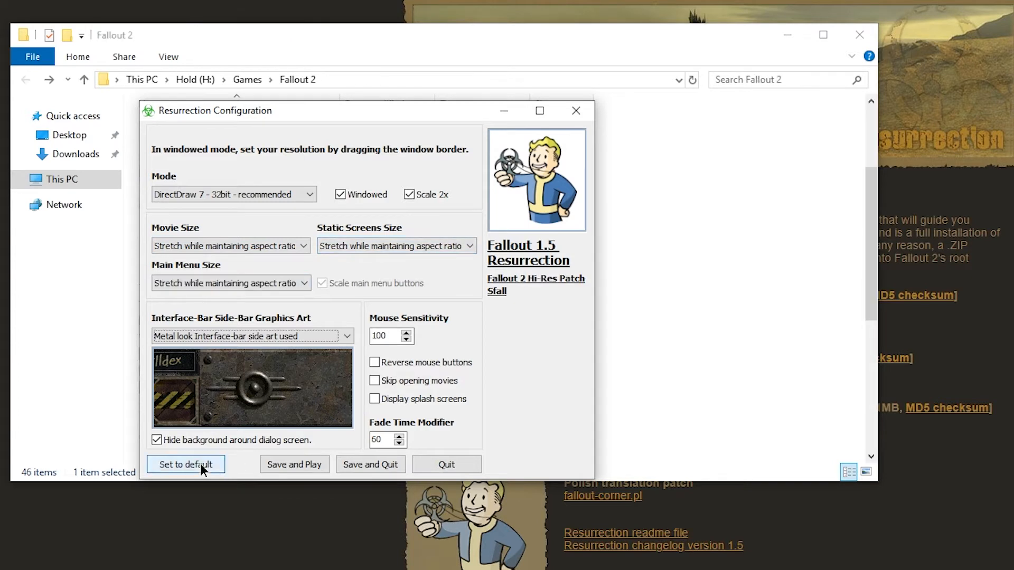
click(185, 464)
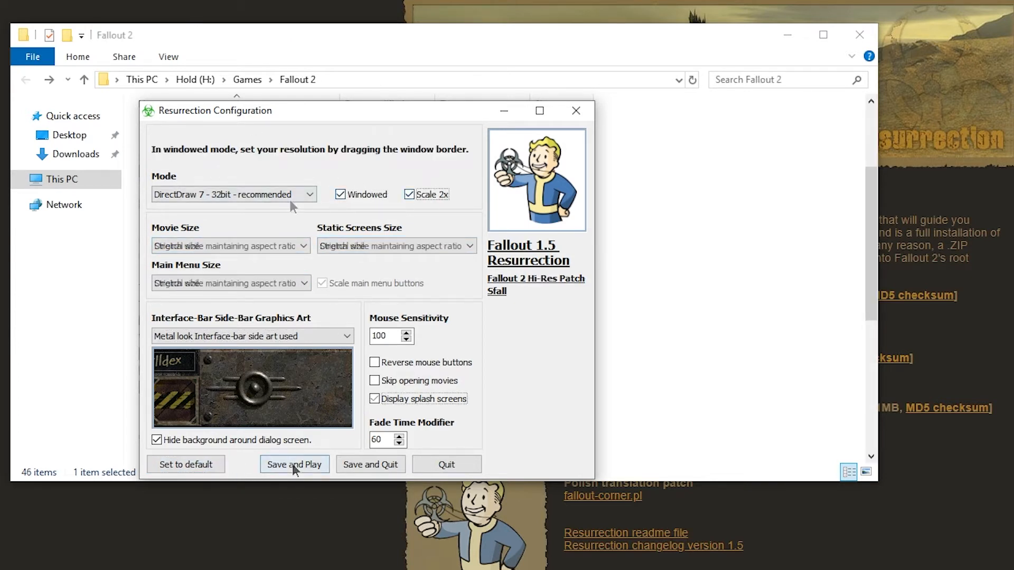
- Save and play, allow Borderless Gaming, and select the Fallout II window to make borderless
click(293, 464)
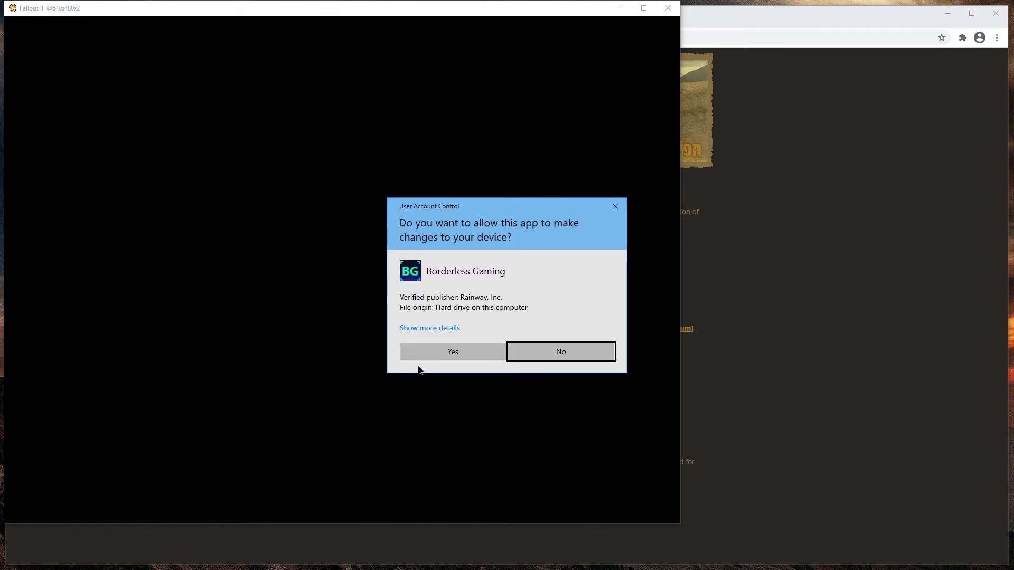
click(452, 351)
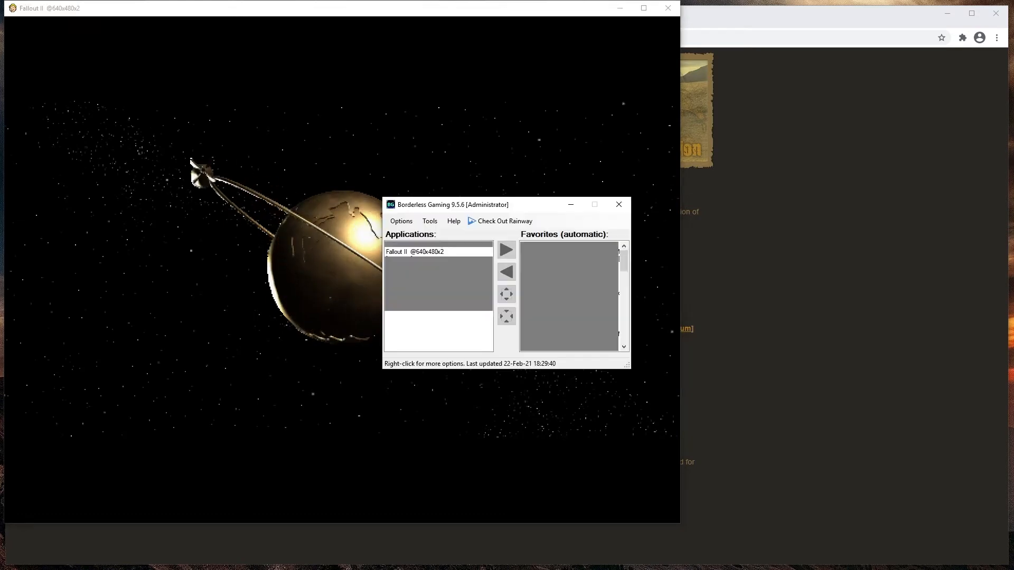
click(438, 252)
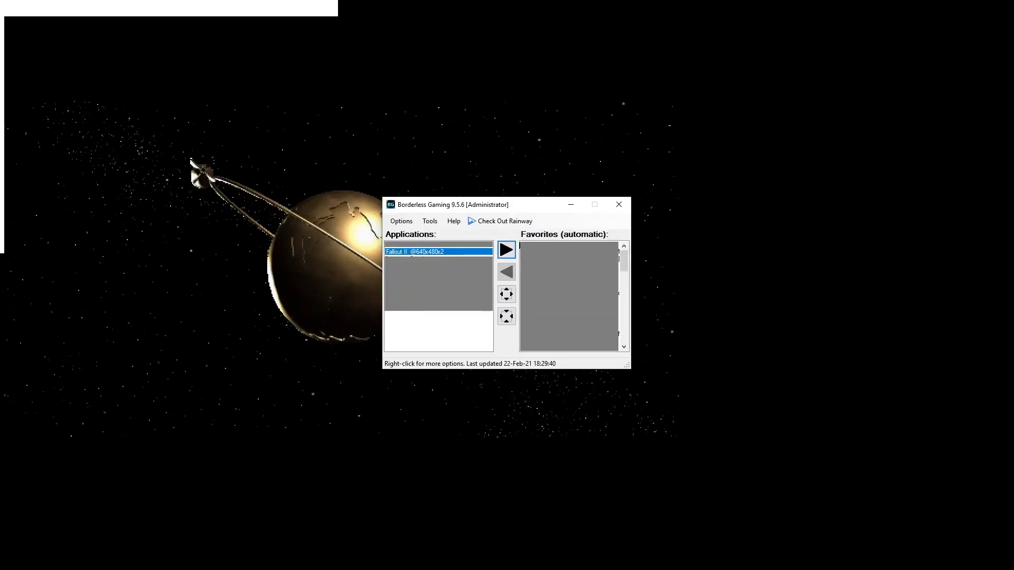
click(506, 250)
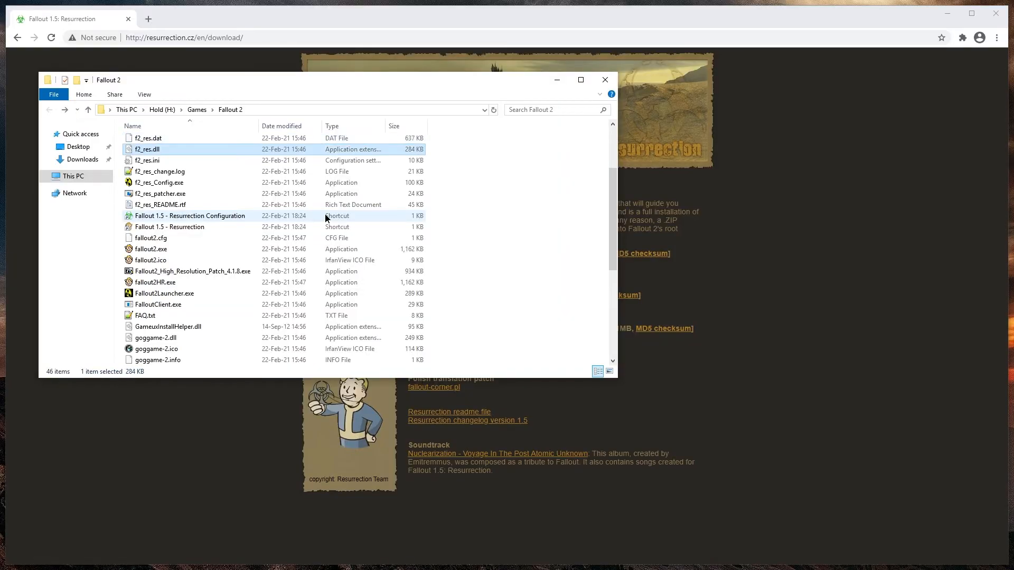
- In f2_res.ini, find 'EXTRA' and set EXTRA_WIN_MSG_CHECKS to 1, then reopen the configuration
double_click(148, 160)
text(EX)
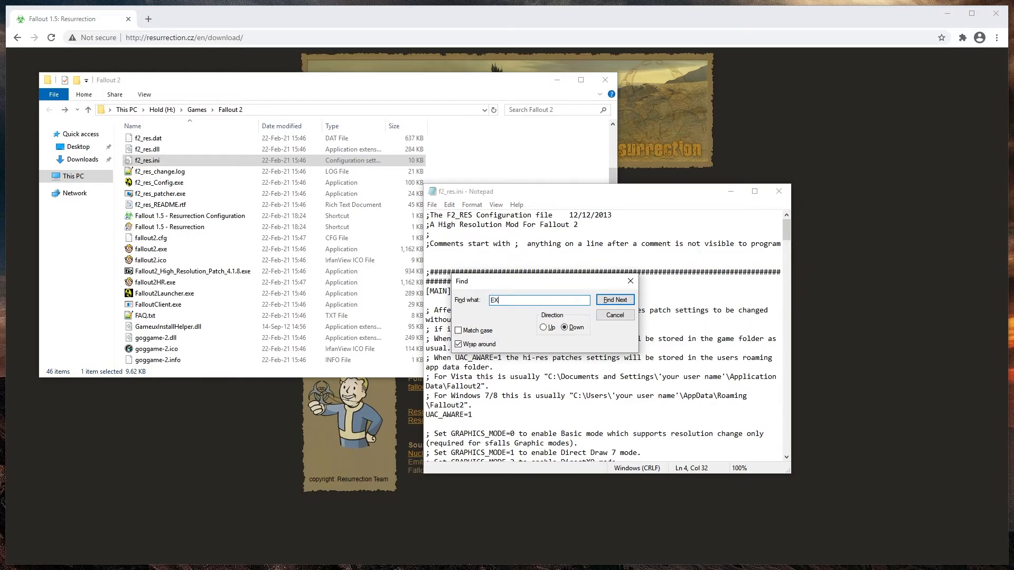
click(613, 299)
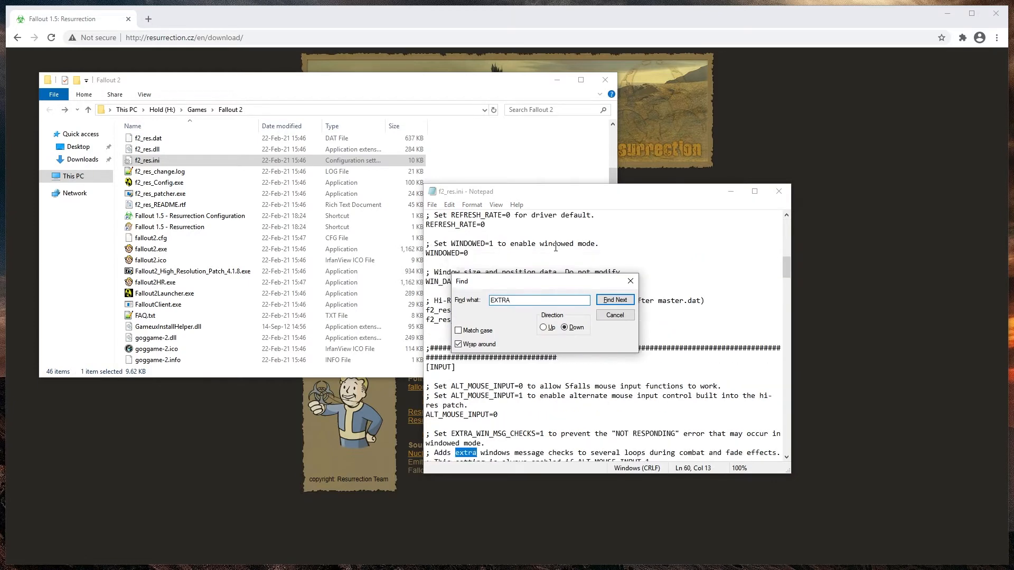
click(614, 299)
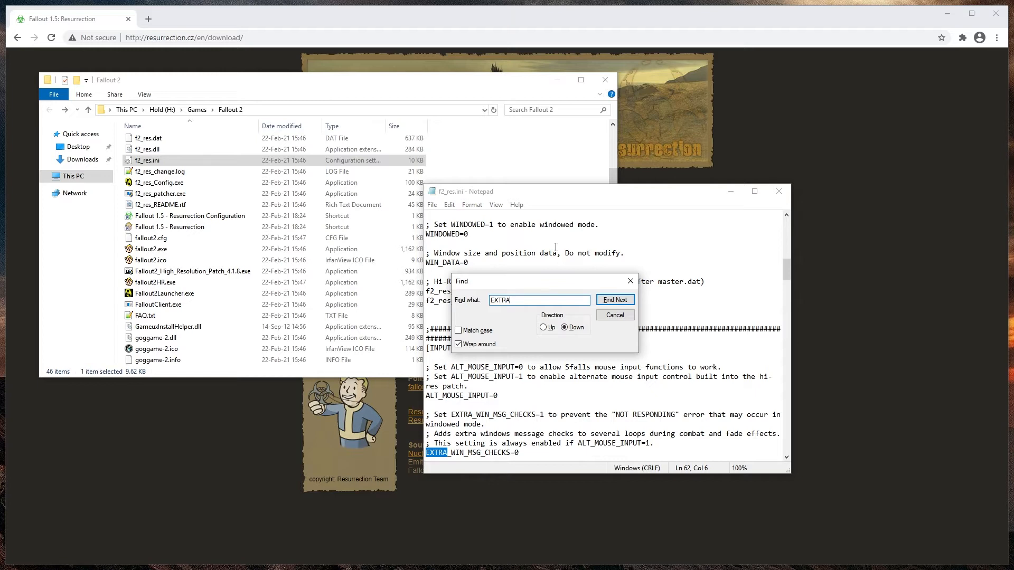
click(614, 315)
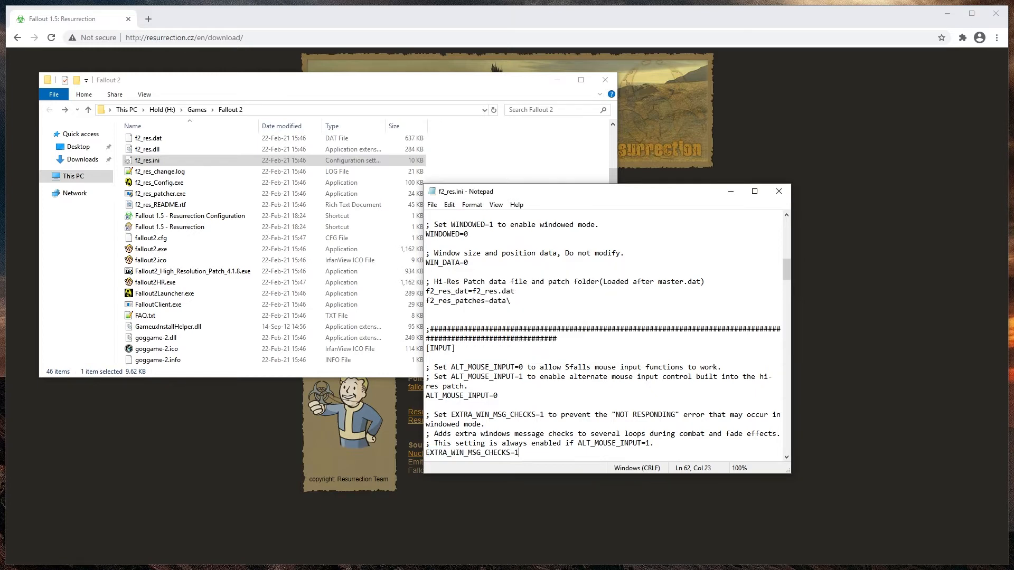
mouse_move(633, 392)
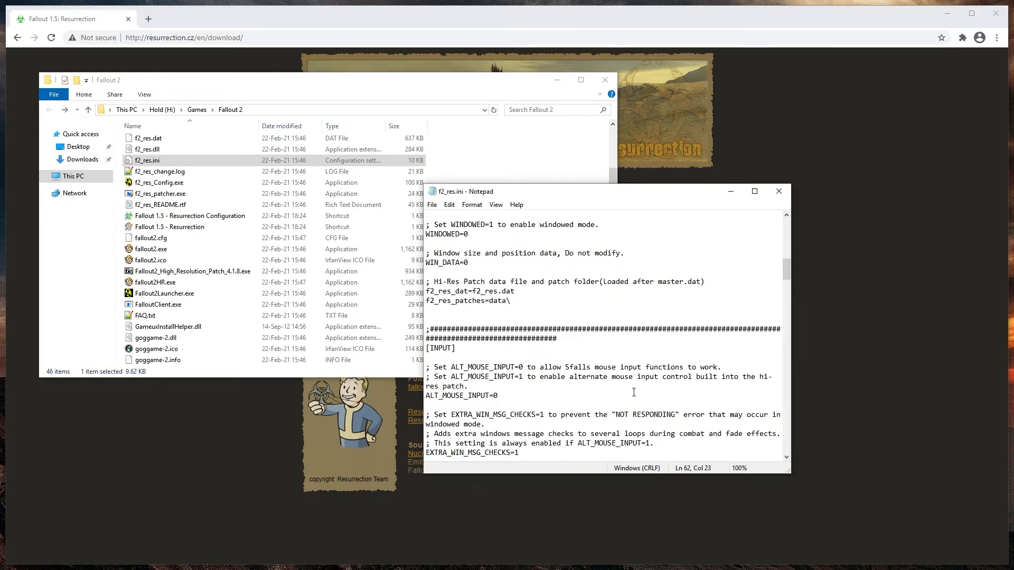
double_click(657, 414)
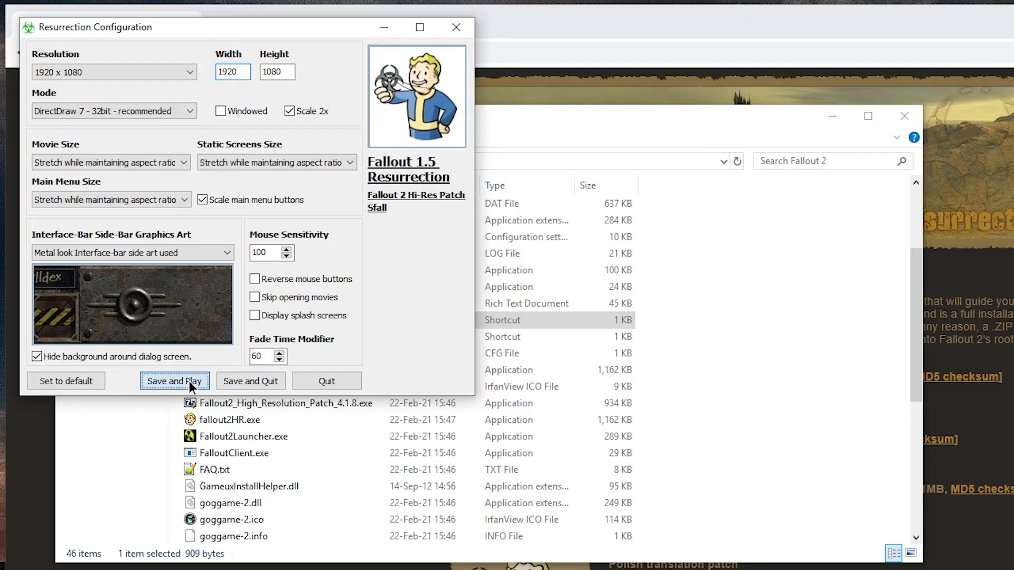
- Test the game at full-screen 1920x1080, then choose a graphics mode from the Mode list
click(174, 381)
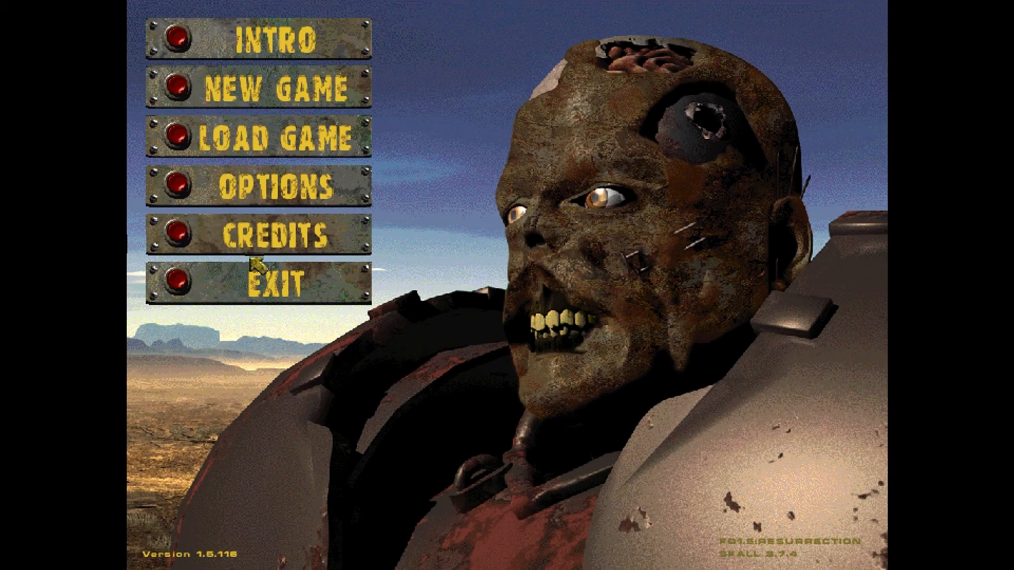
mouse_move(181, 188)
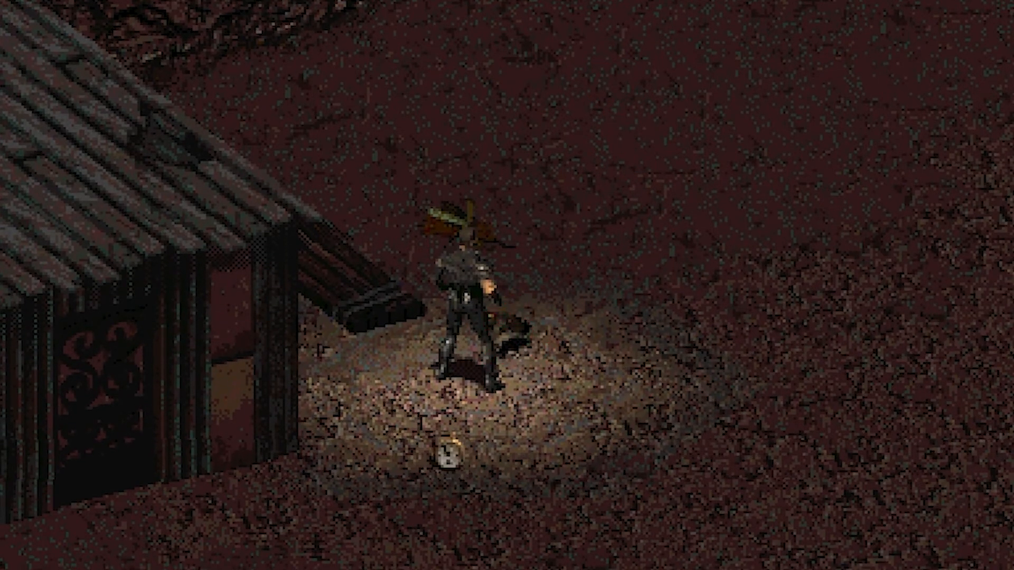
click(132, 132)
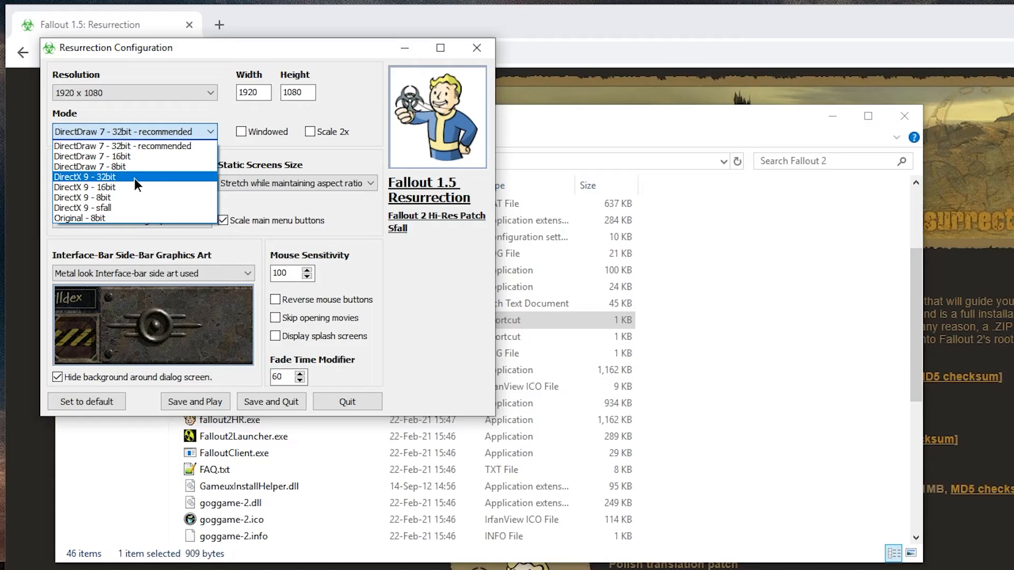
click(84, 176)
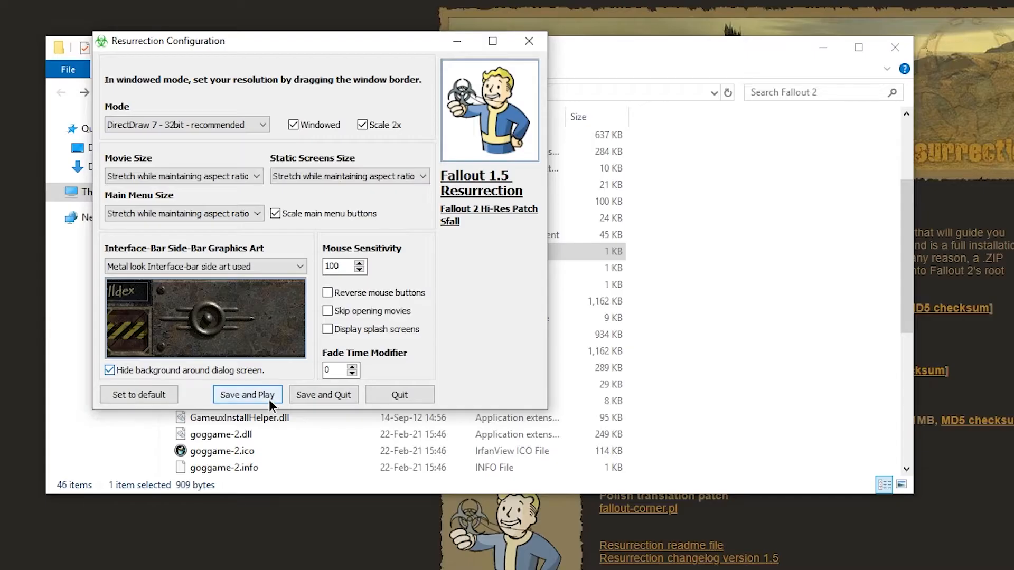
- Set Fade Time Modifier to 1, save and play, and dismiss the input devices error
text(2)
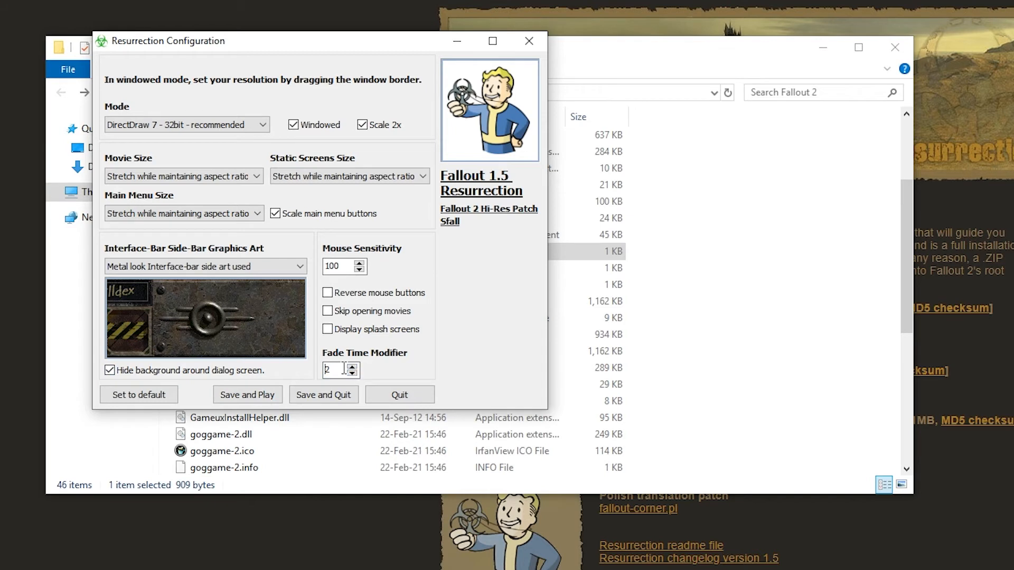
click(352, 373)
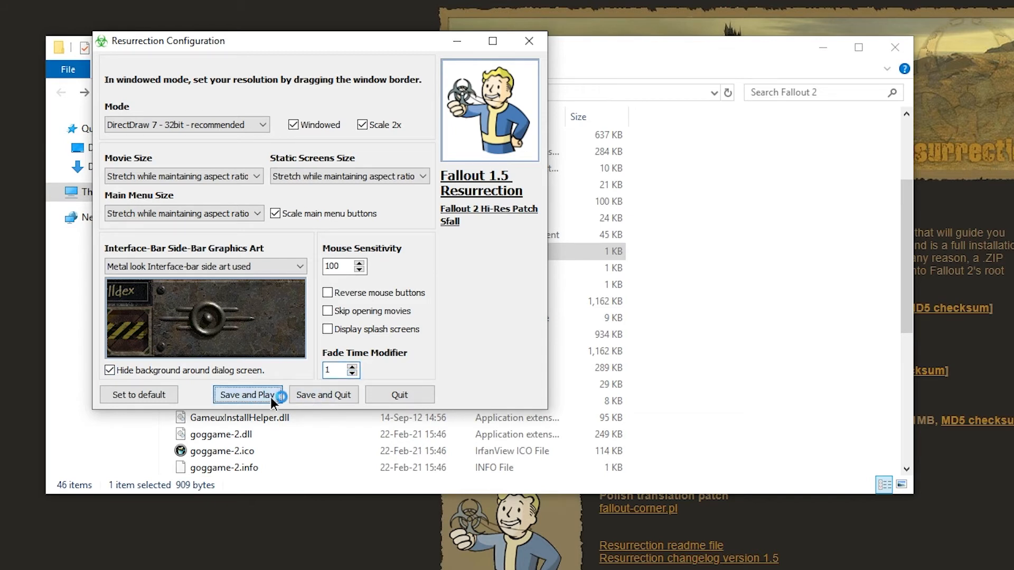
click(247, 395)
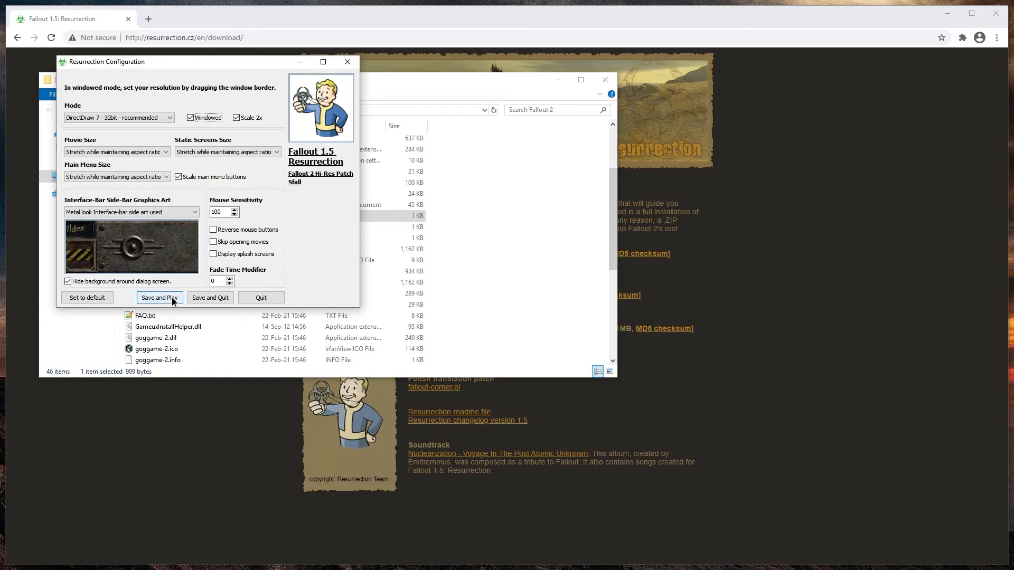
click(159, 297)
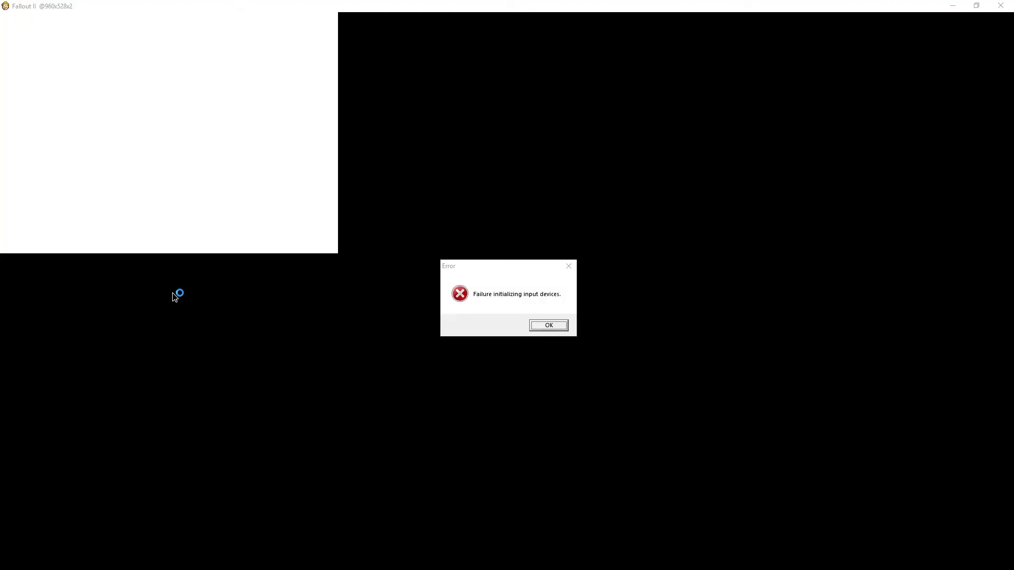
click(548, 326)
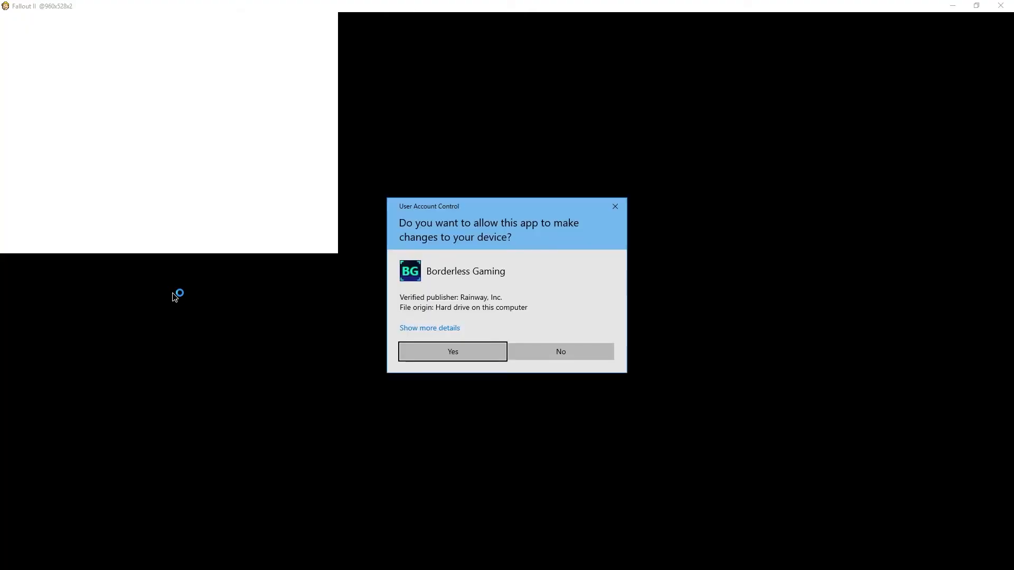
- Allow Borderless Gaming through UAC and play Fallout in-game, finishing an item transfer
click(452, 351)
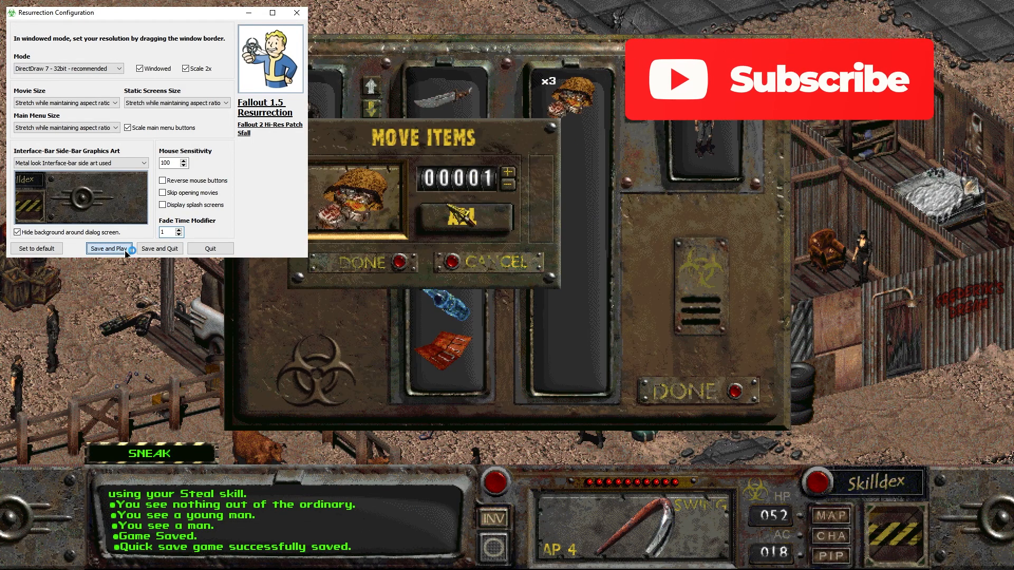
click(361, 263)
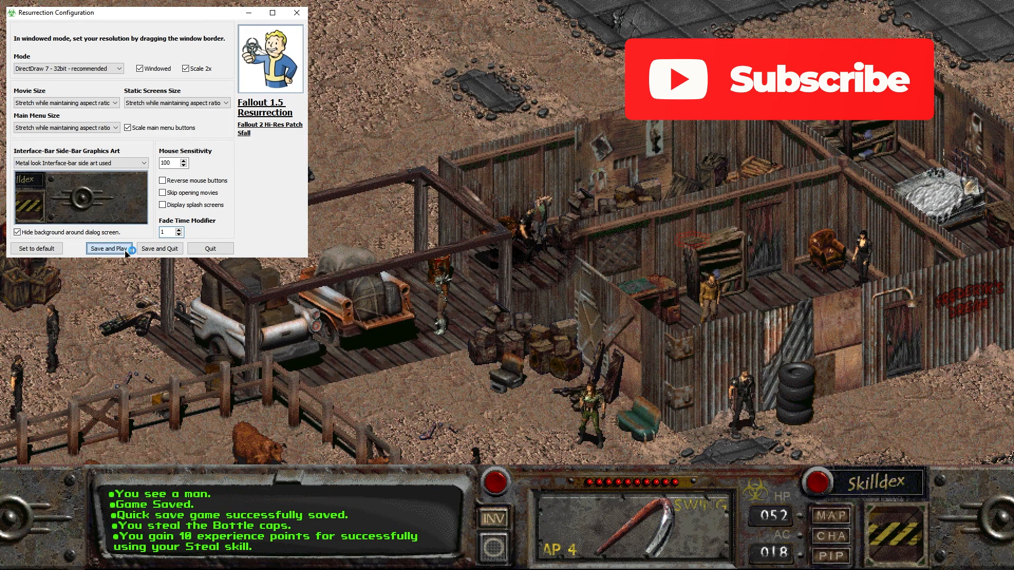